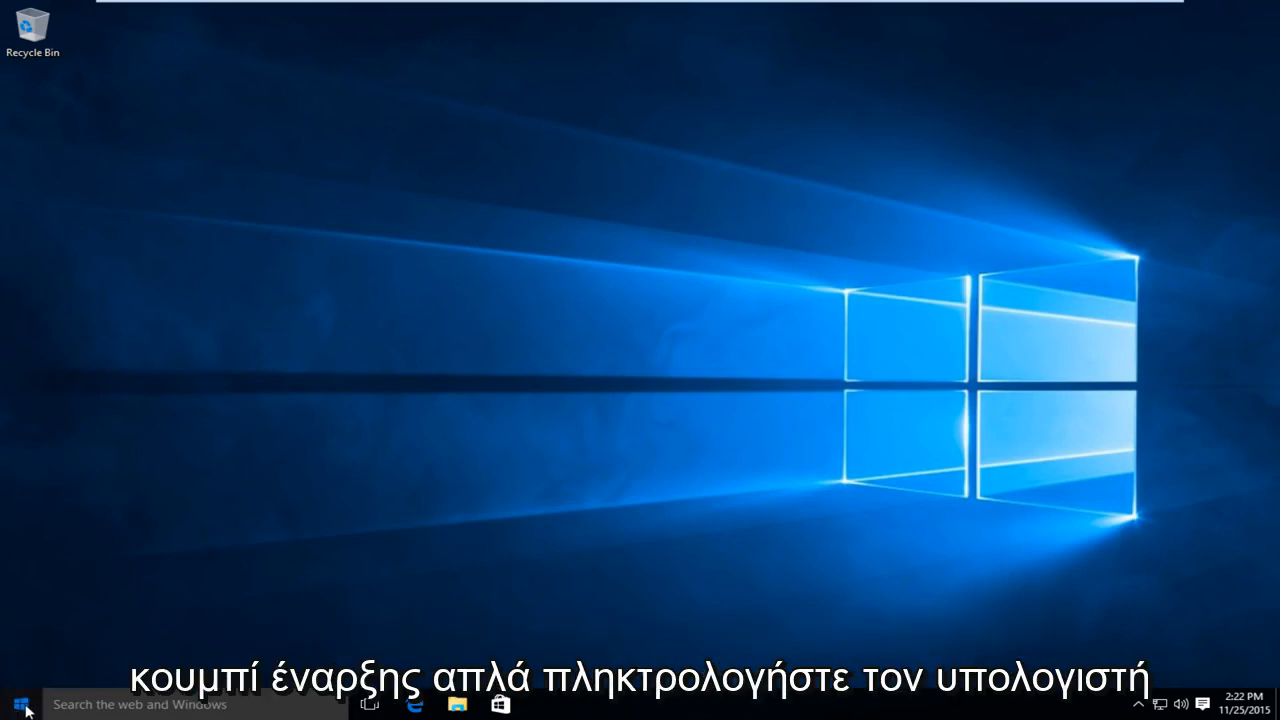
Step: Search the Start menu for 'computer' and launch This PC from the results
click(20, 704)
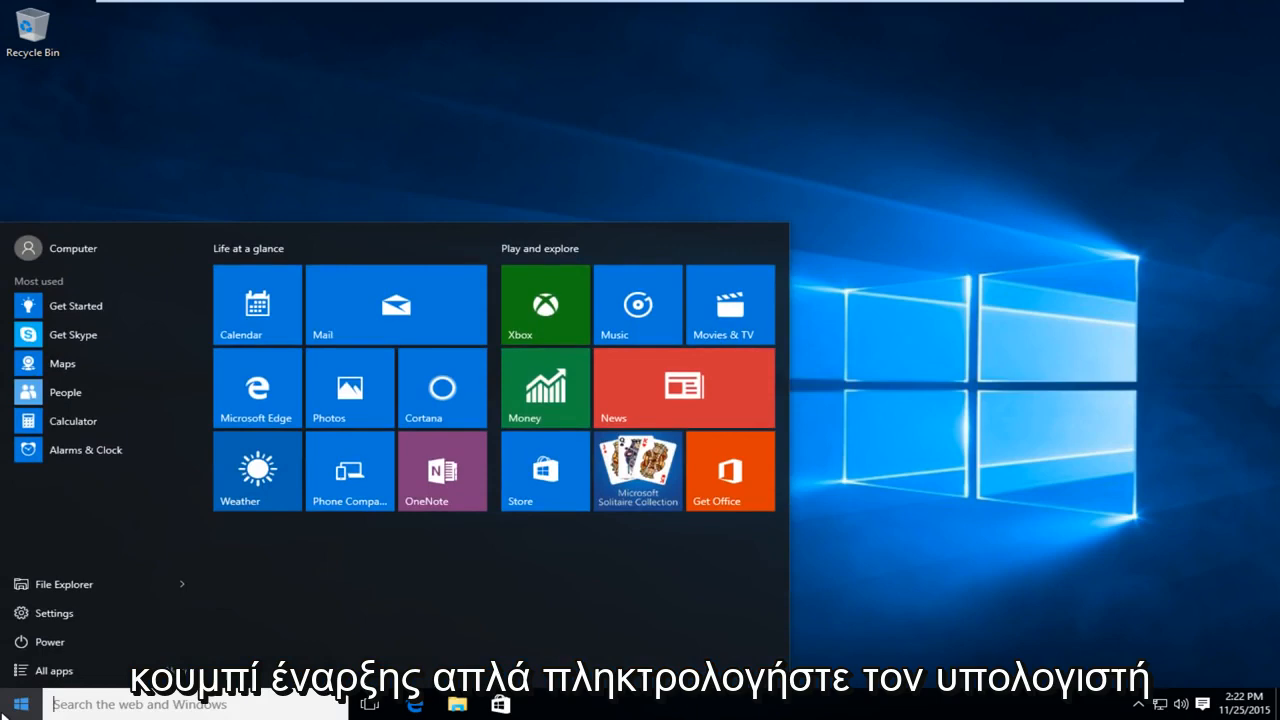
text(computer)
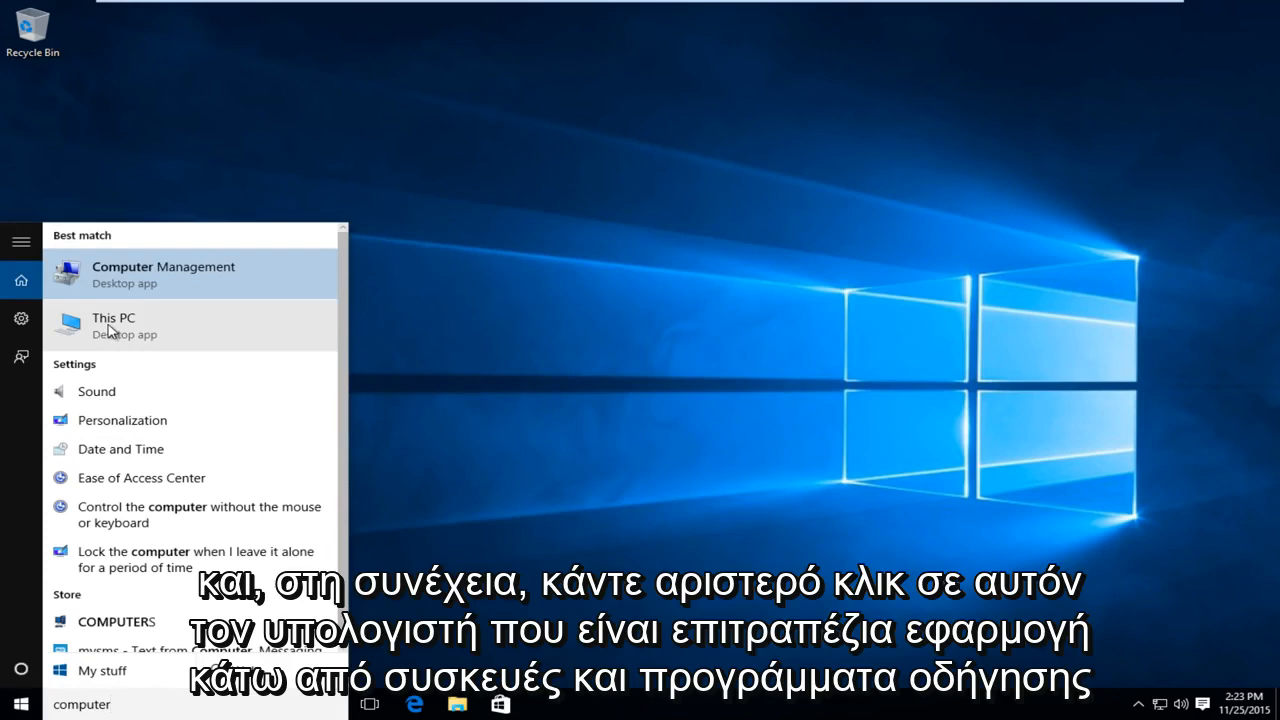
click(112, 324)
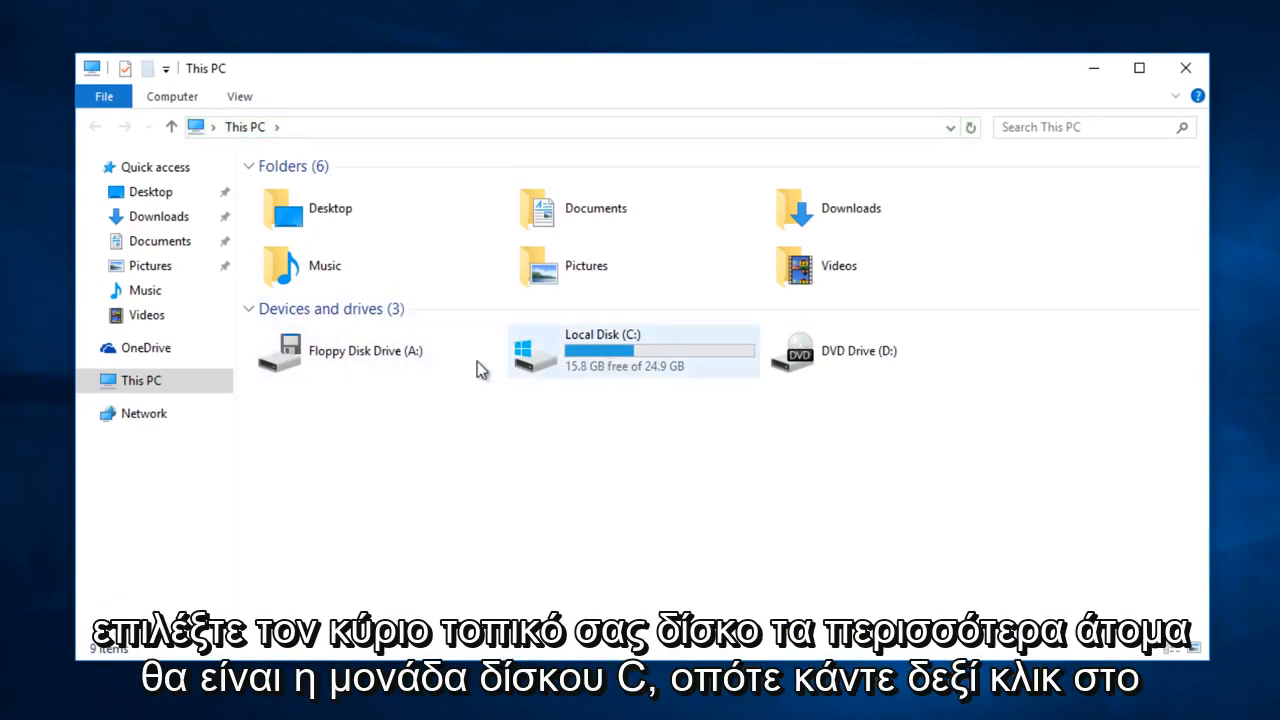
mouse_move(618, 352)
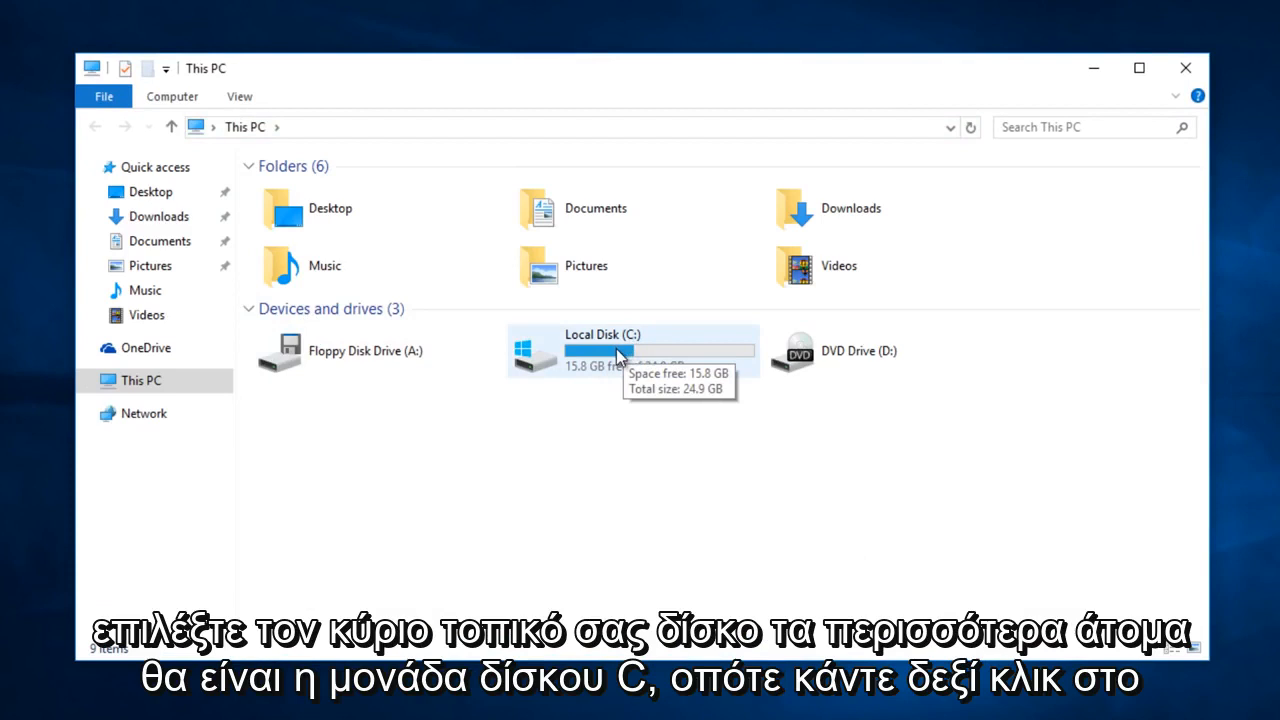
Step: Bring up the Properties of Local Disk (C:) from its right-click menu
click(600, 350)
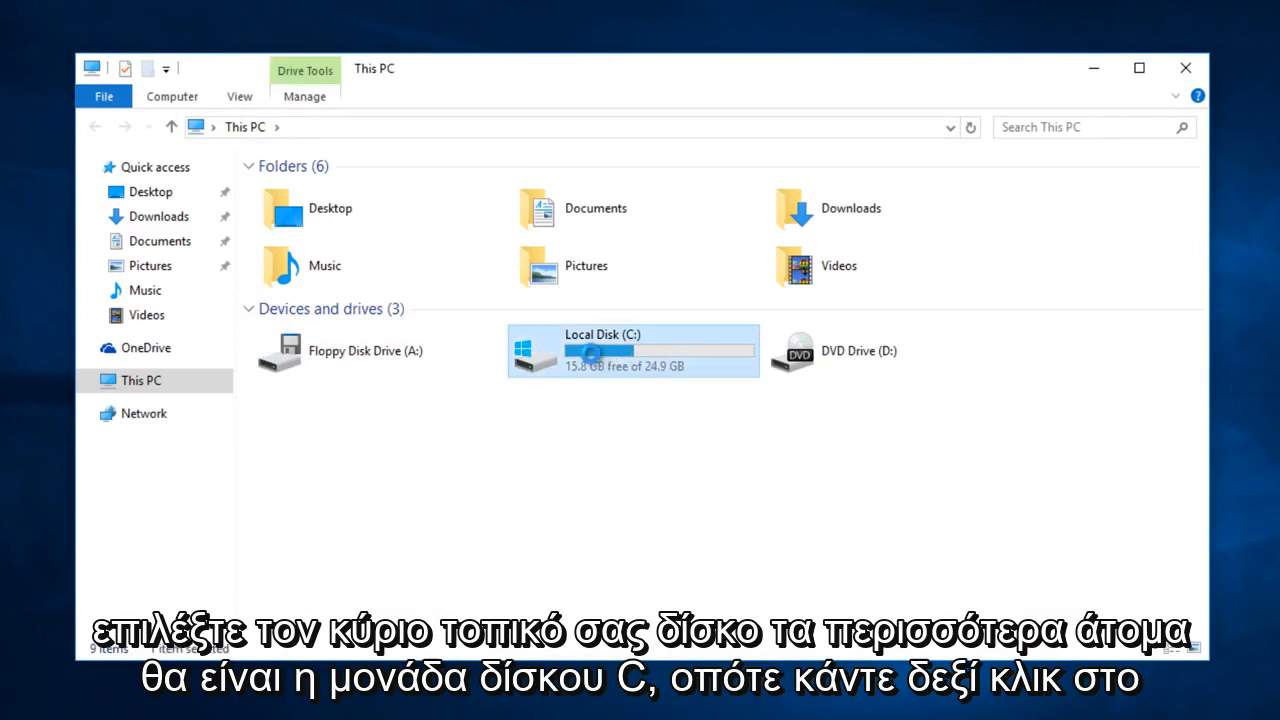
right_click(600, 350)
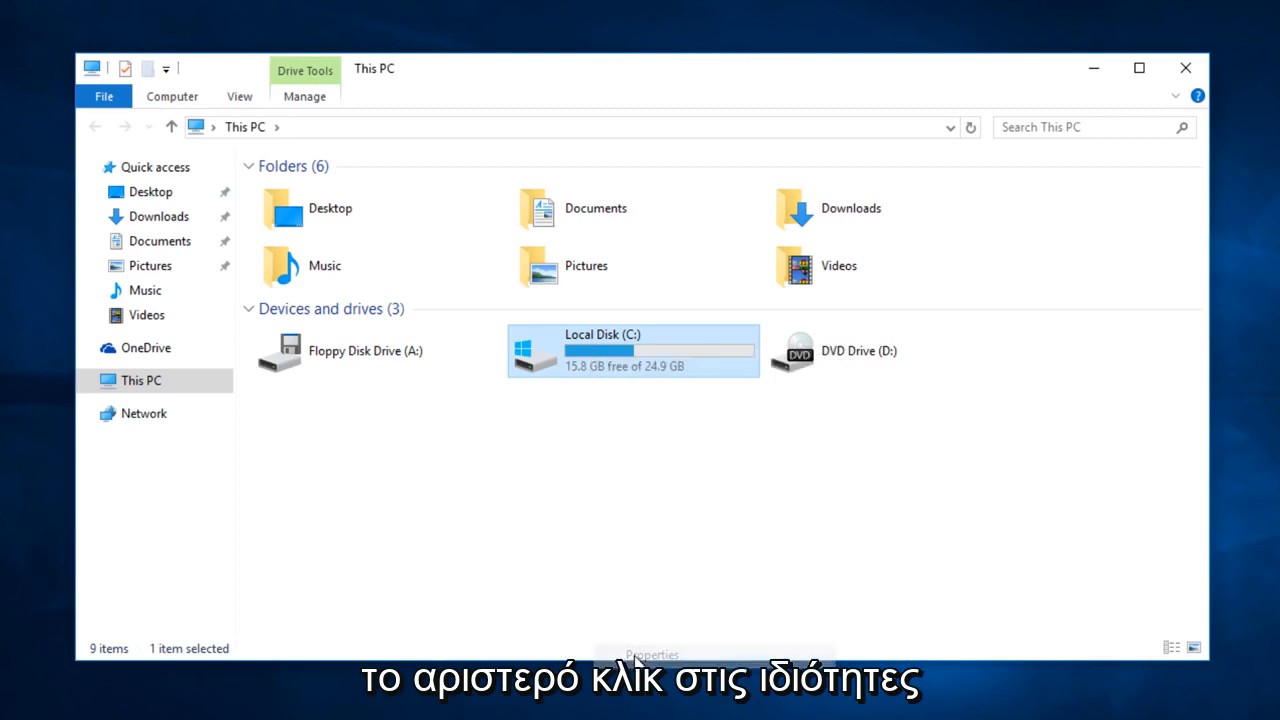
click(652, 654)
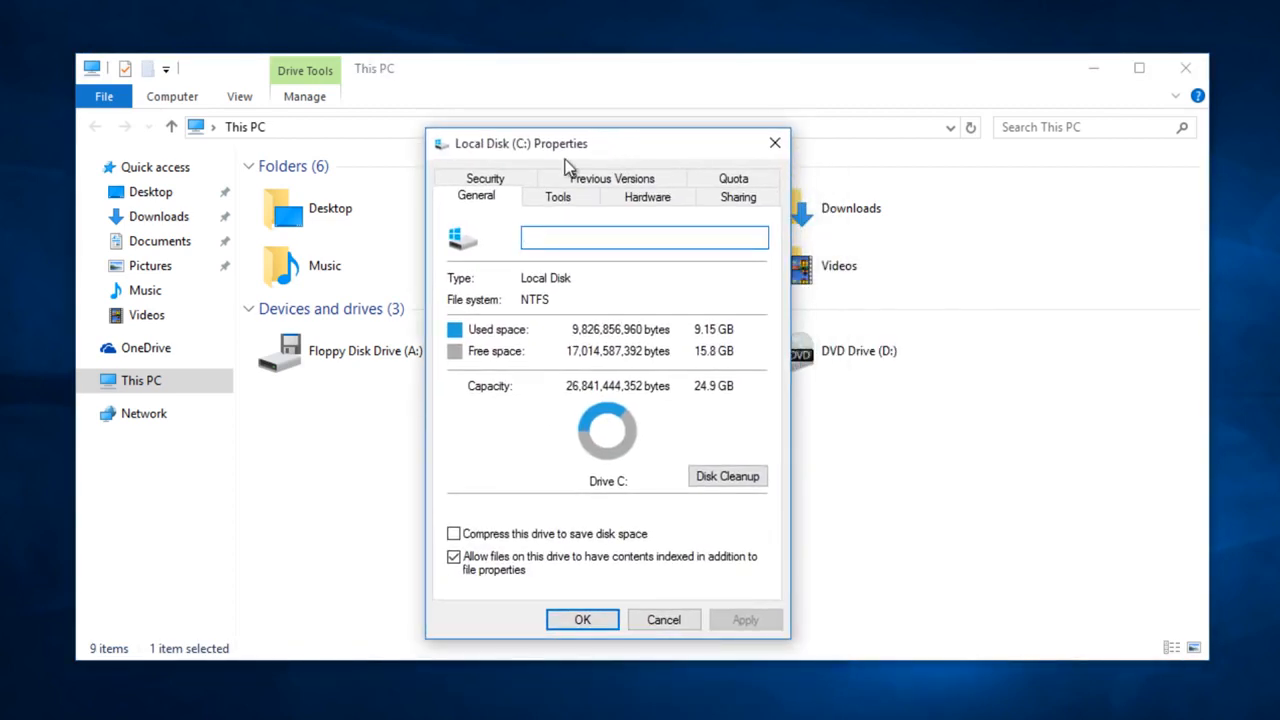
Step: Start Error checking for drive C: from the Tools tab's Check button
click(556, 196)
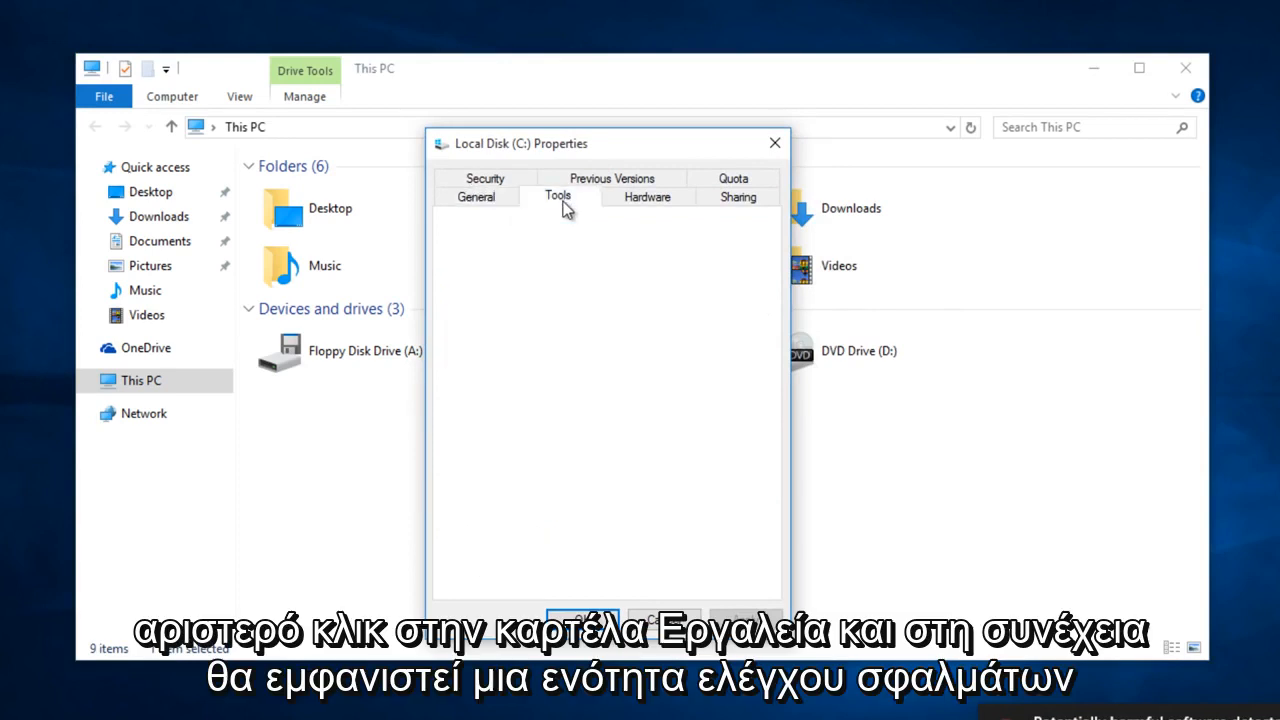
click(558, 196)
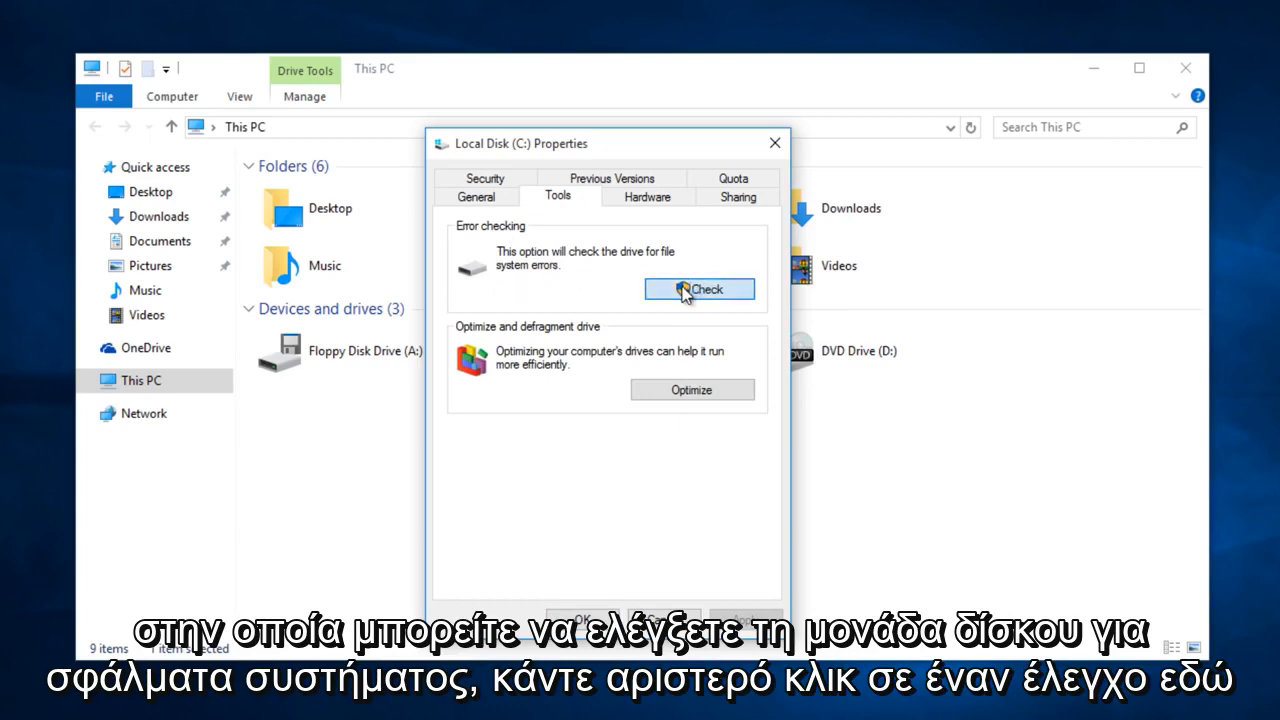
click(700, 288)
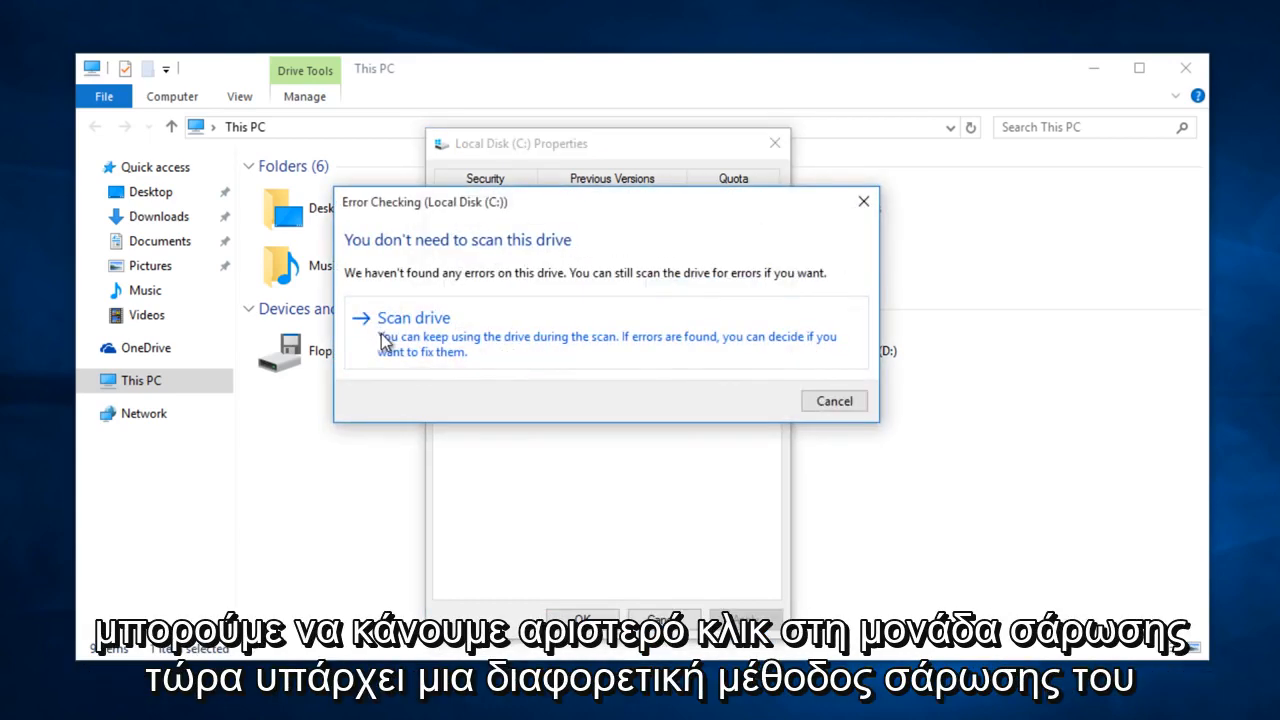
Step: Scan drive C: anyway, confirm no errors were found, and close the report
click(412, 318)
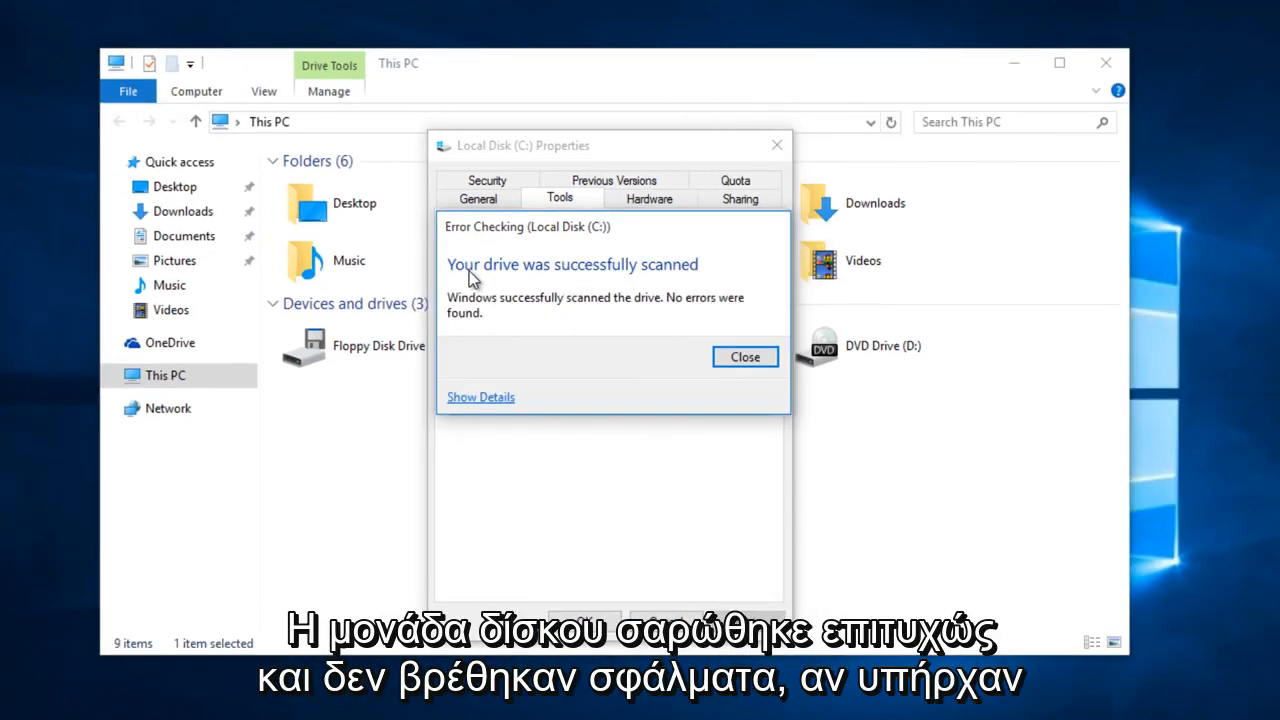
mouse_move(488, 322)
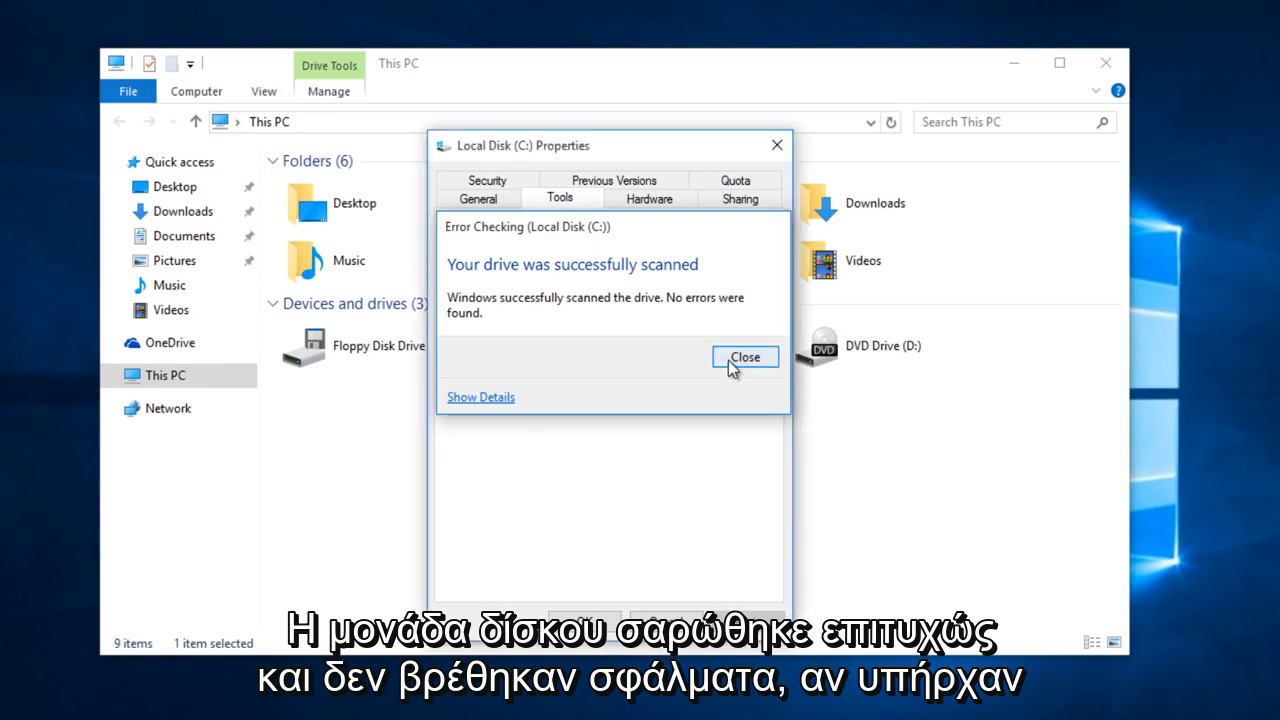
click(744, 356)
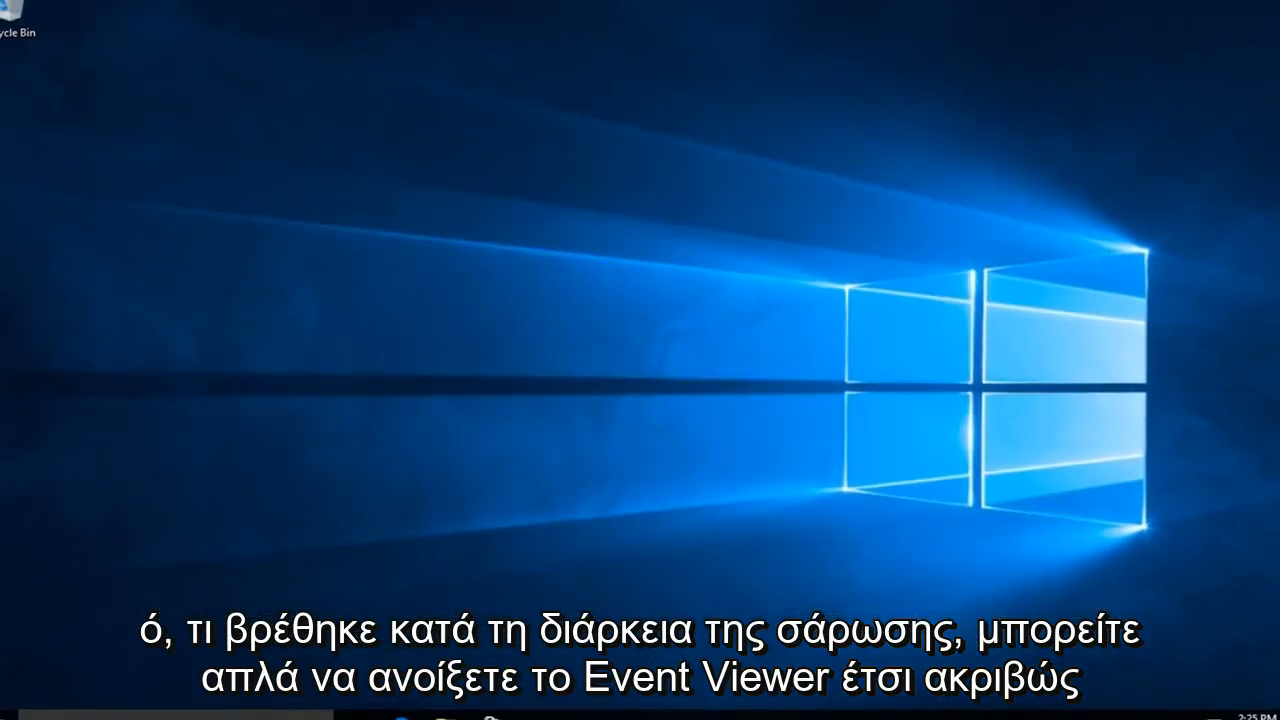
Step: Search the Start menu for 'event' and launch Event Viewer
click(20, 704)
text(e)
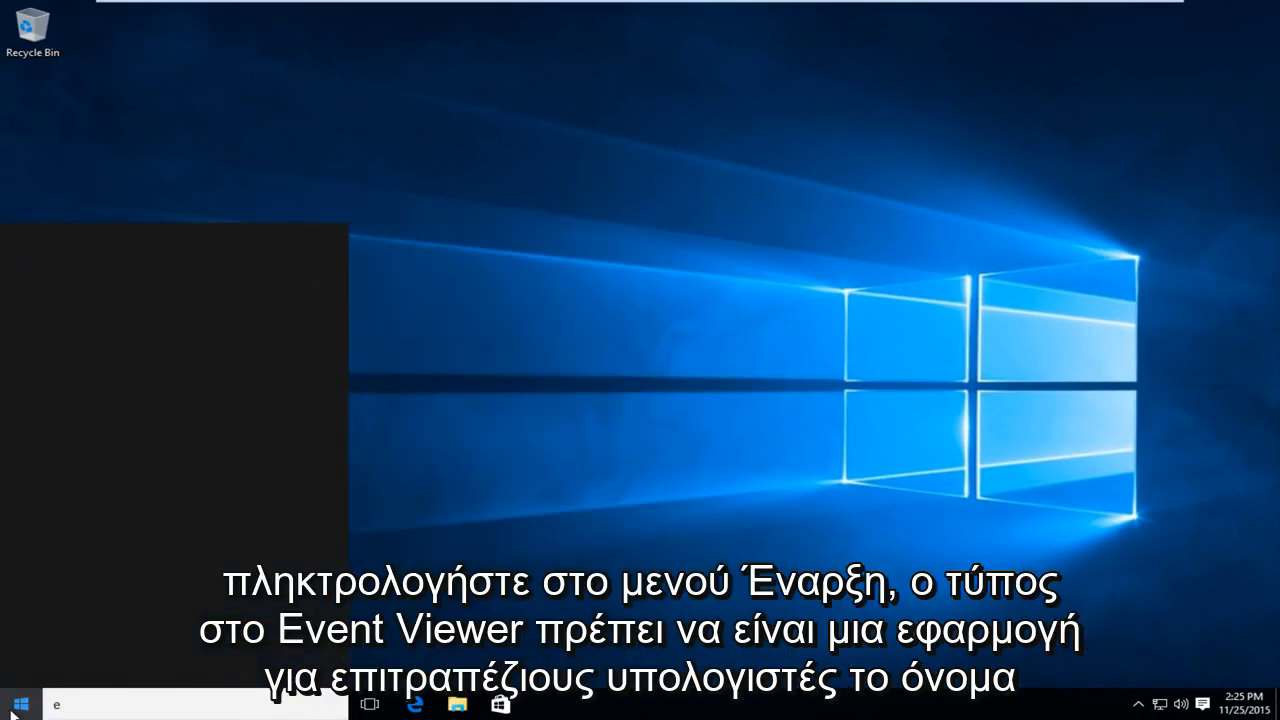
text(vent)
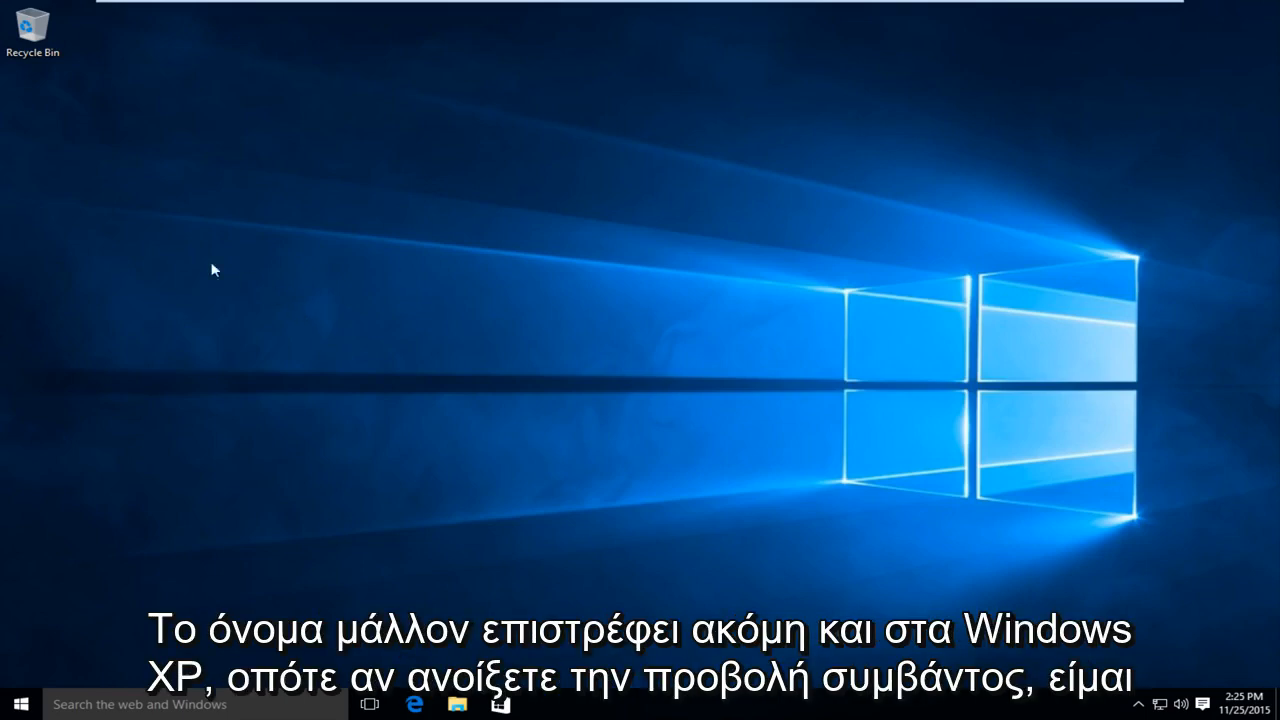
click(544, 704)
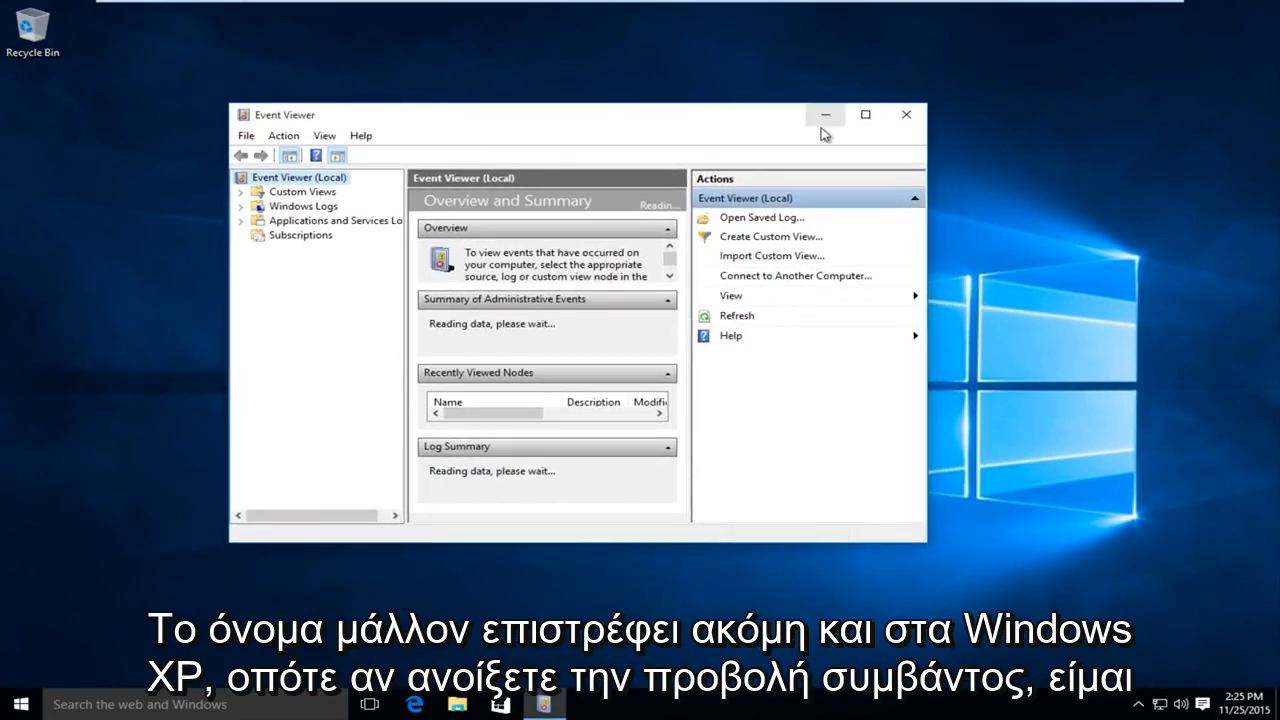
Step: Maximize Event Viewer and load the Application log under Windows Logs
click(864, 114)
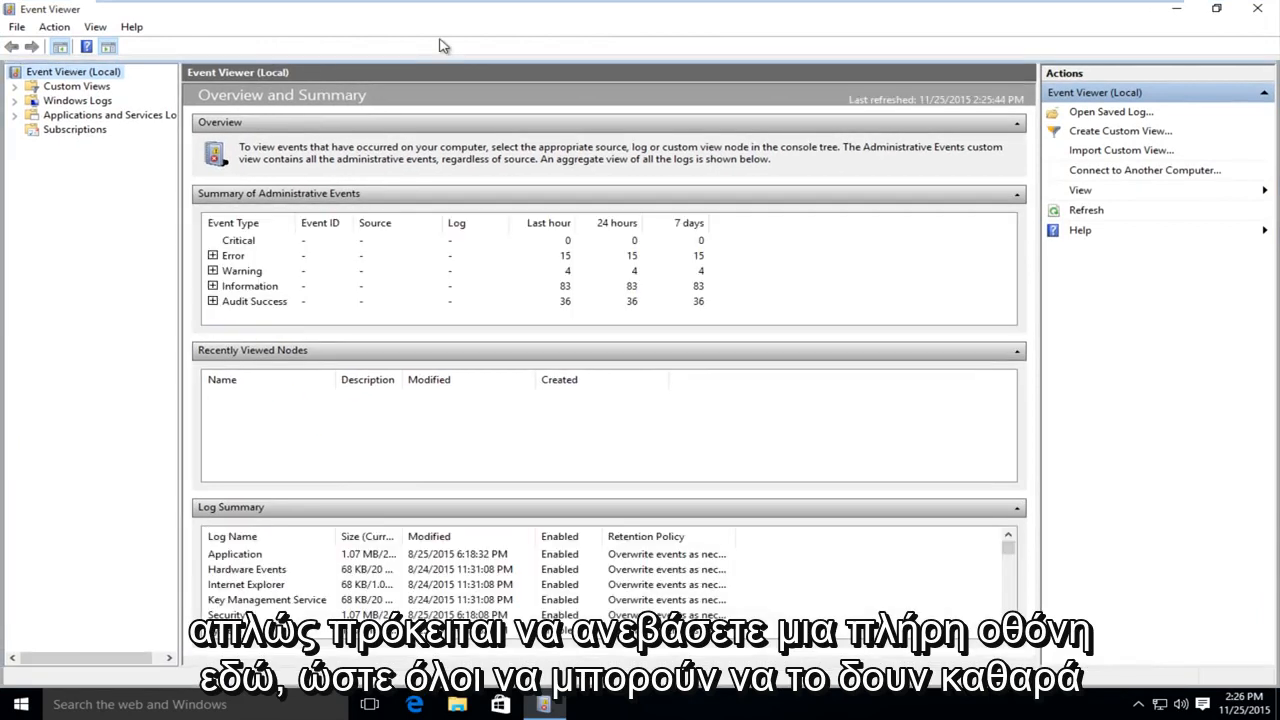
click(78, 100)
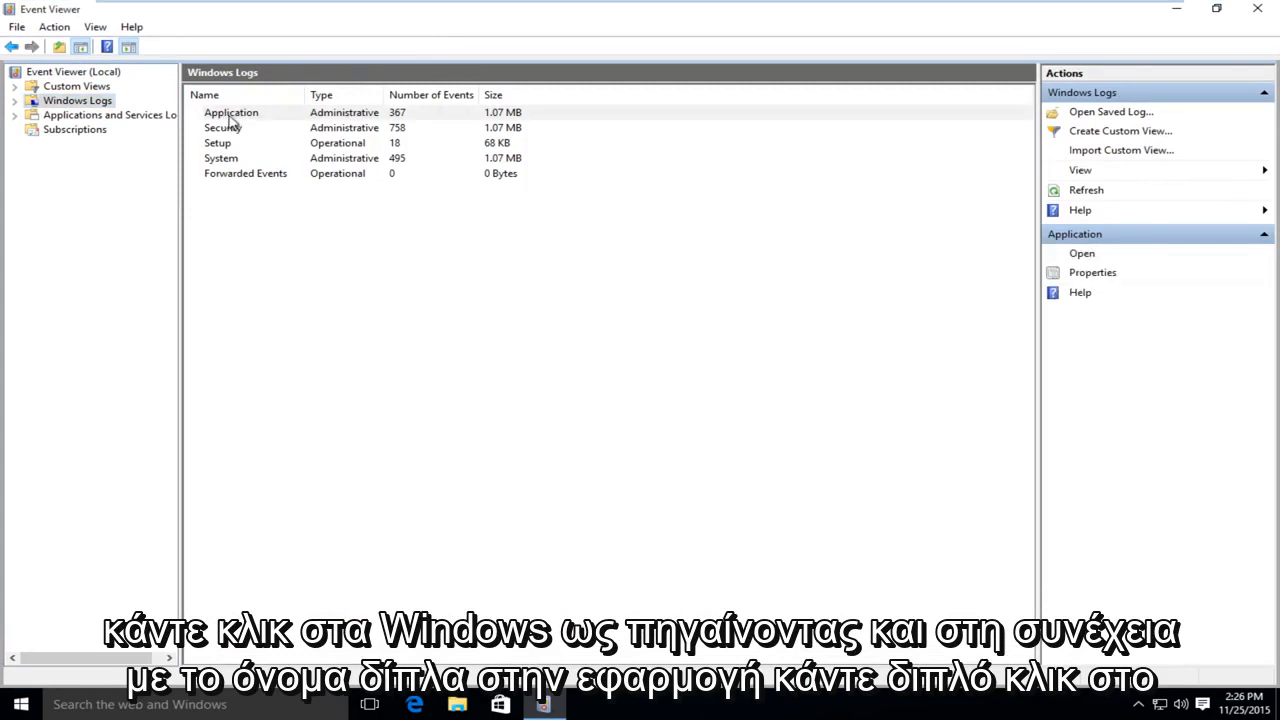
double_click(232, 112)
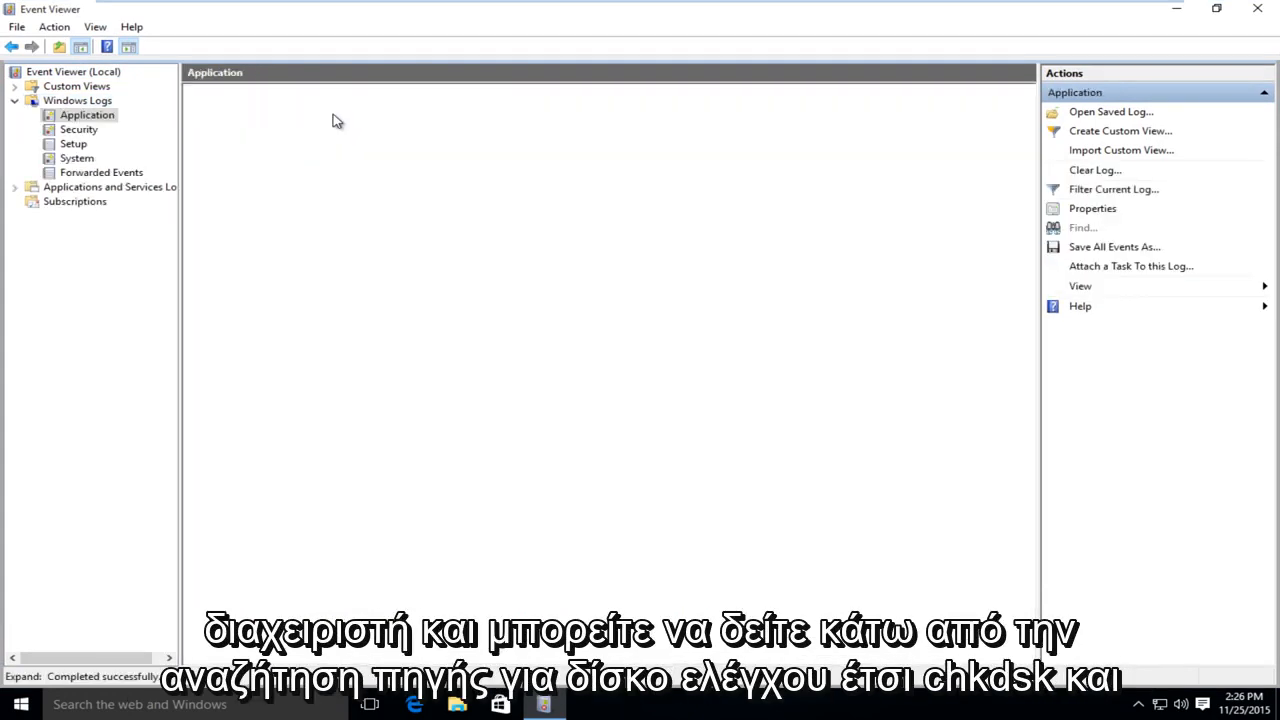
Step: Select the Chkdsk event 26226 and bring up its full Event Properties
click(88, 114)
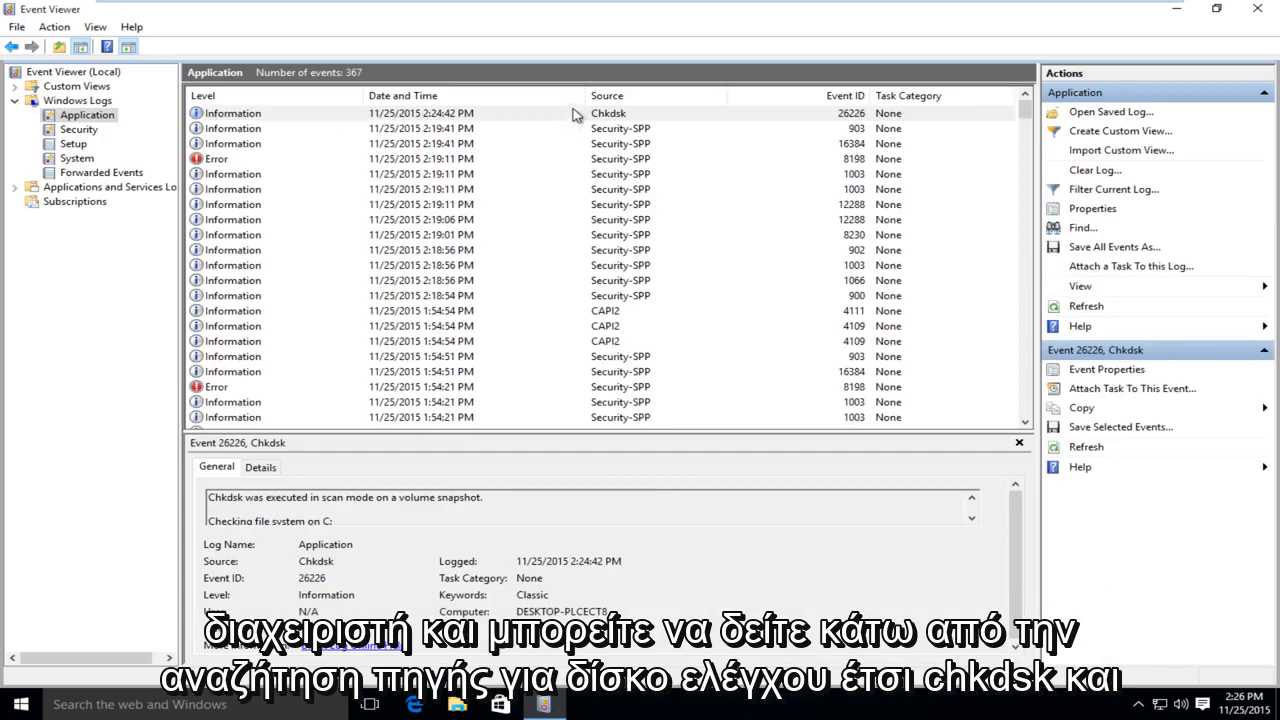
mouse_move(604, 118)
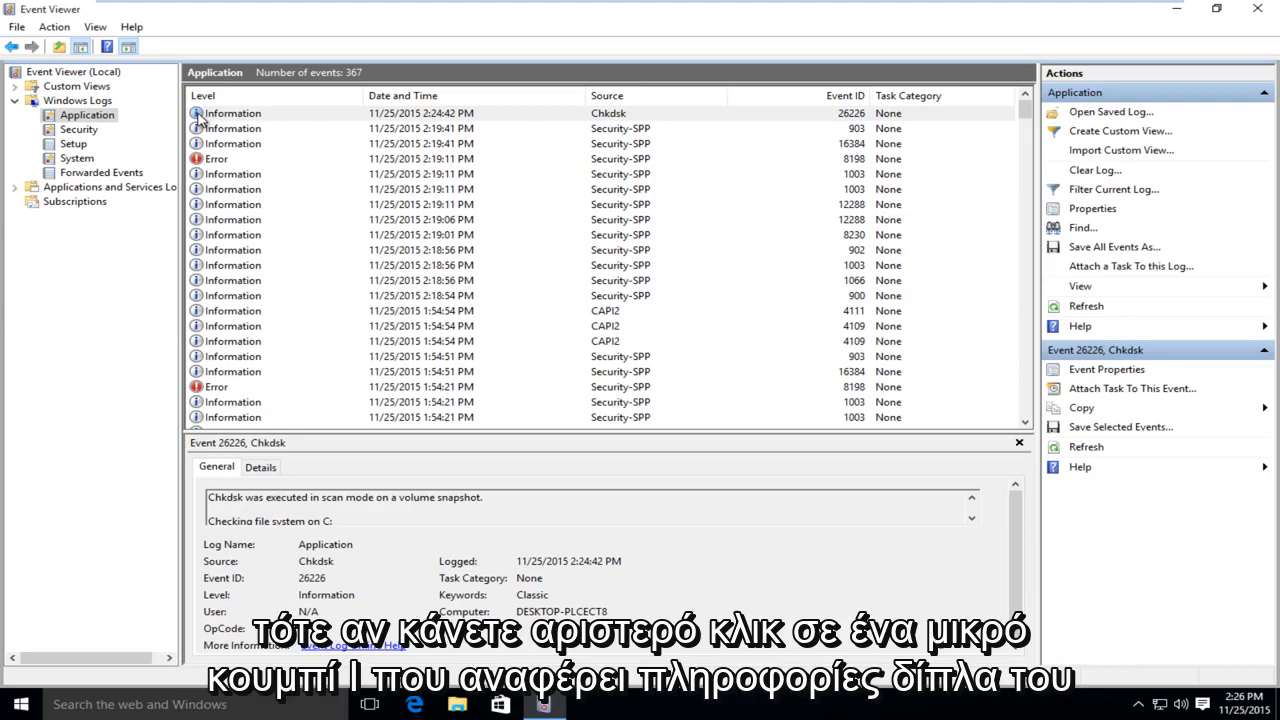
double_click(230, 112)
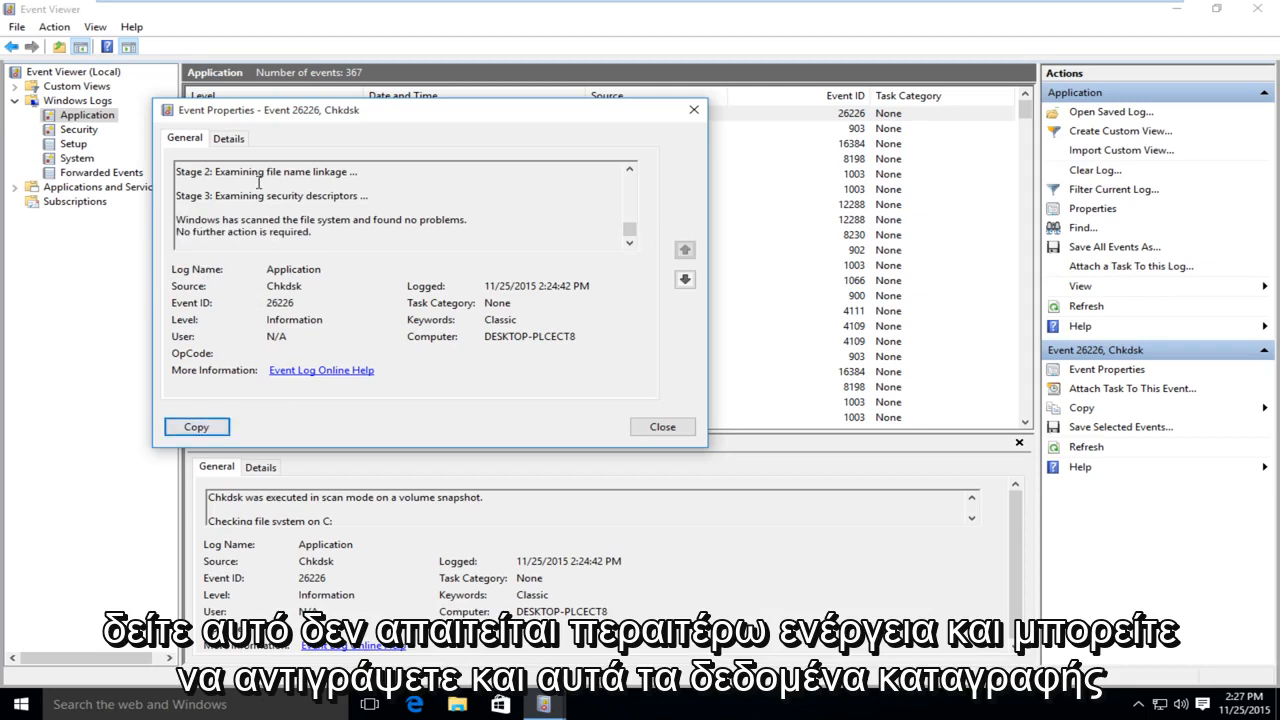
Step: Copy the Chkdsk event details and mark part of the scan report text
click(196, 428)
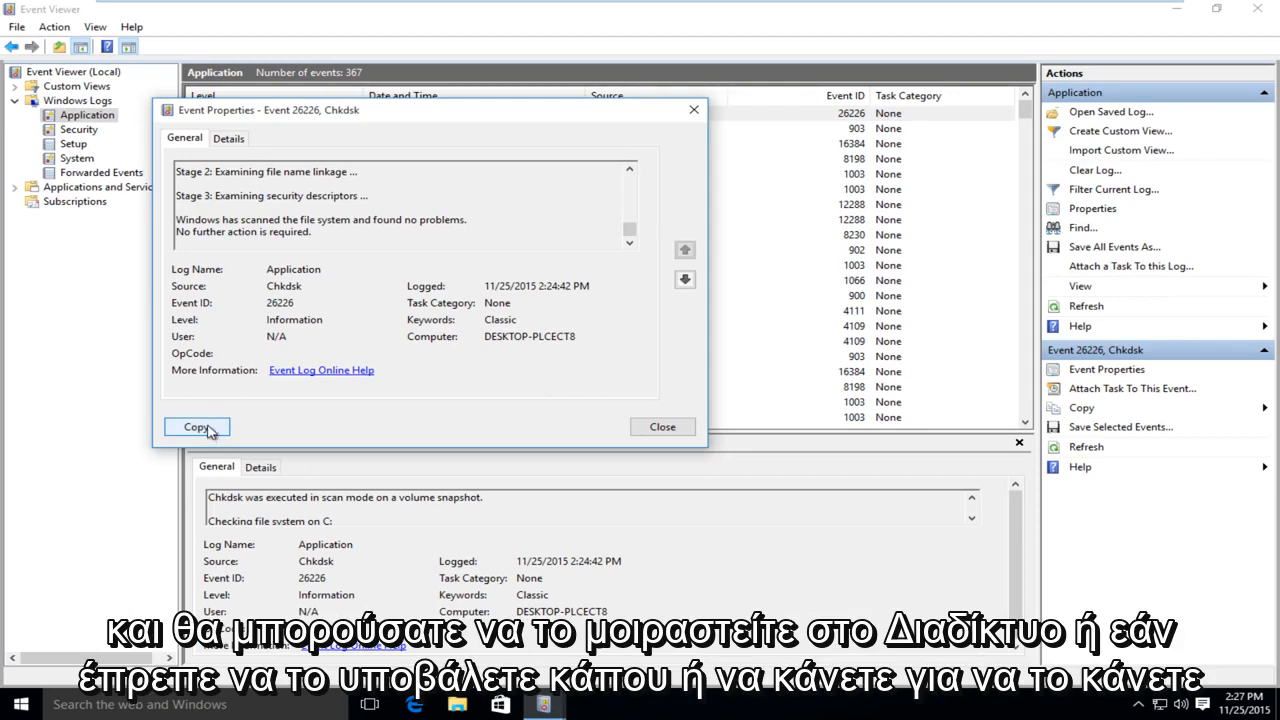
click(196, 428)
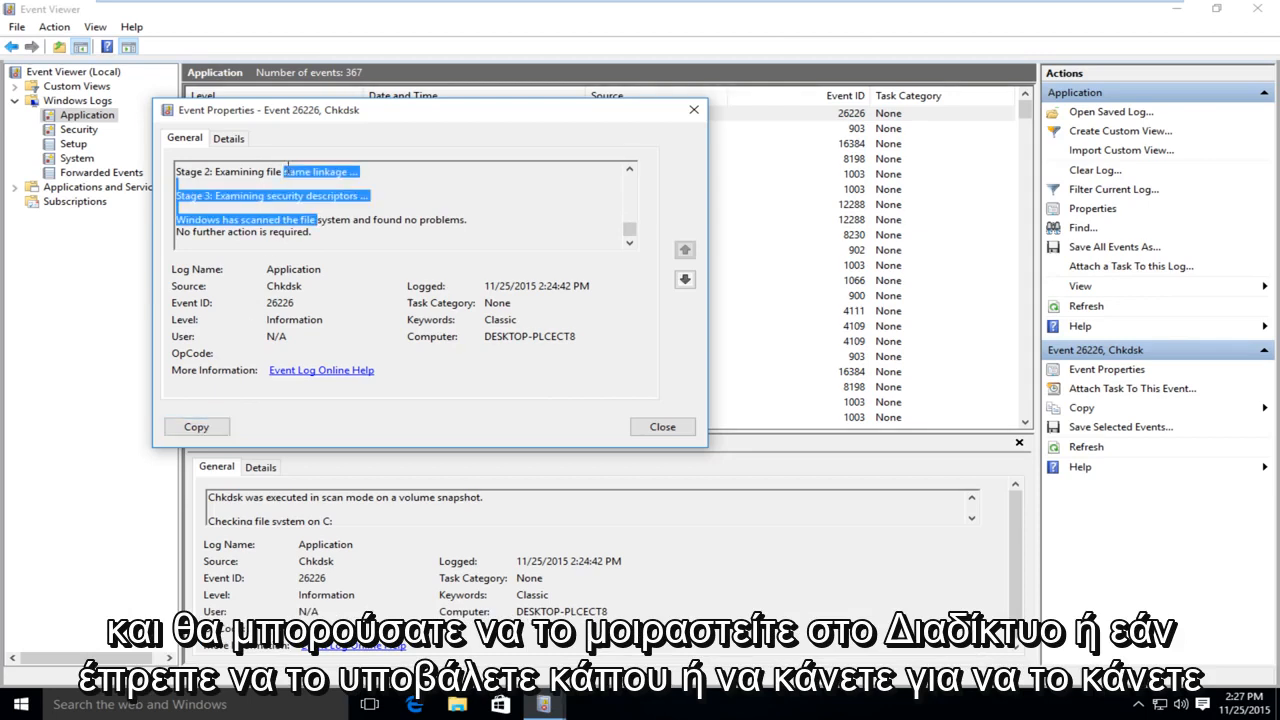